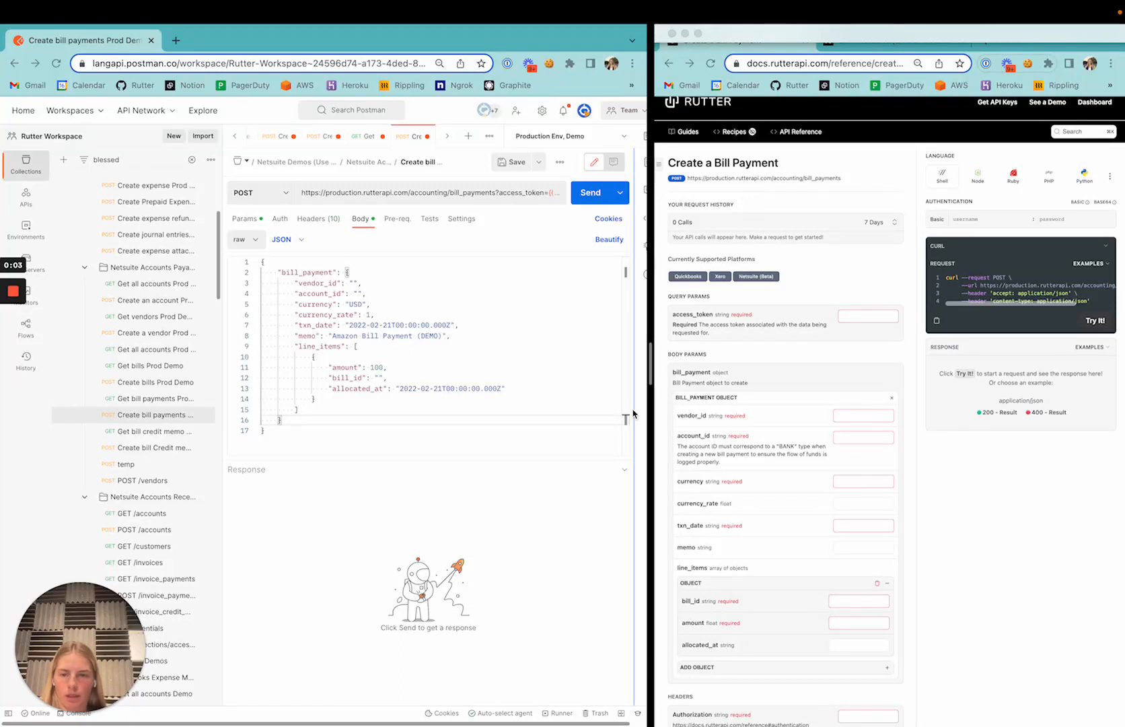
{"action": "mouse_move", "coordinate": [523, 513]}
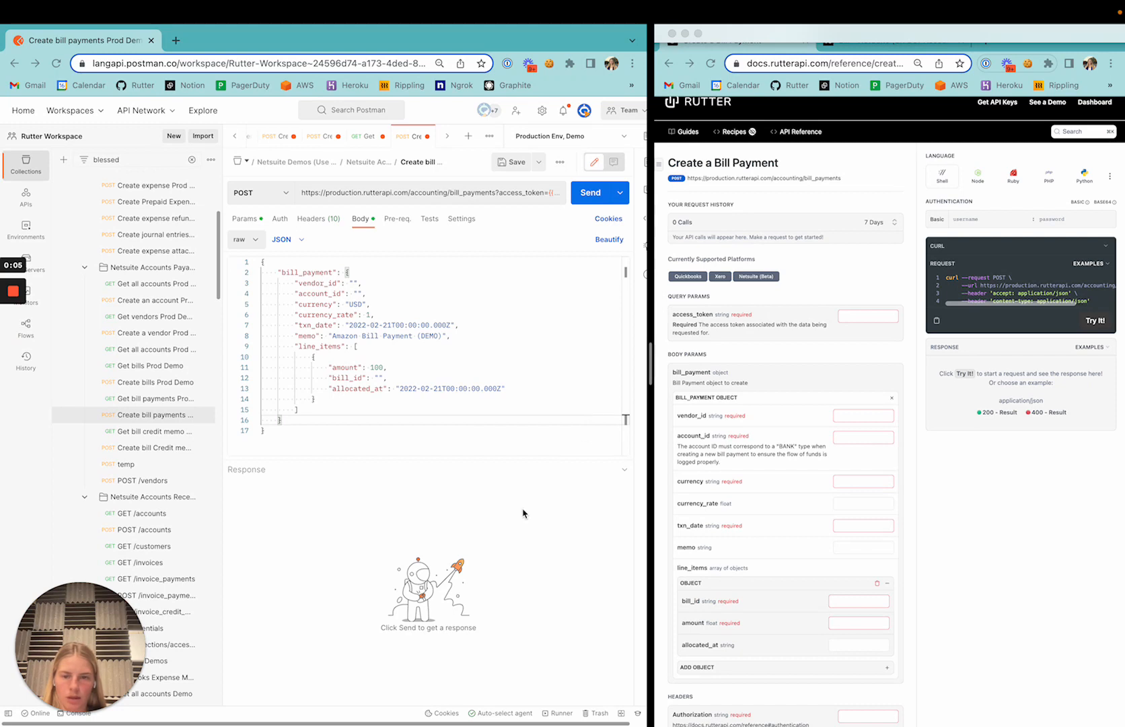
{"action": "mouse_move", "coordinate": [355, 412]}
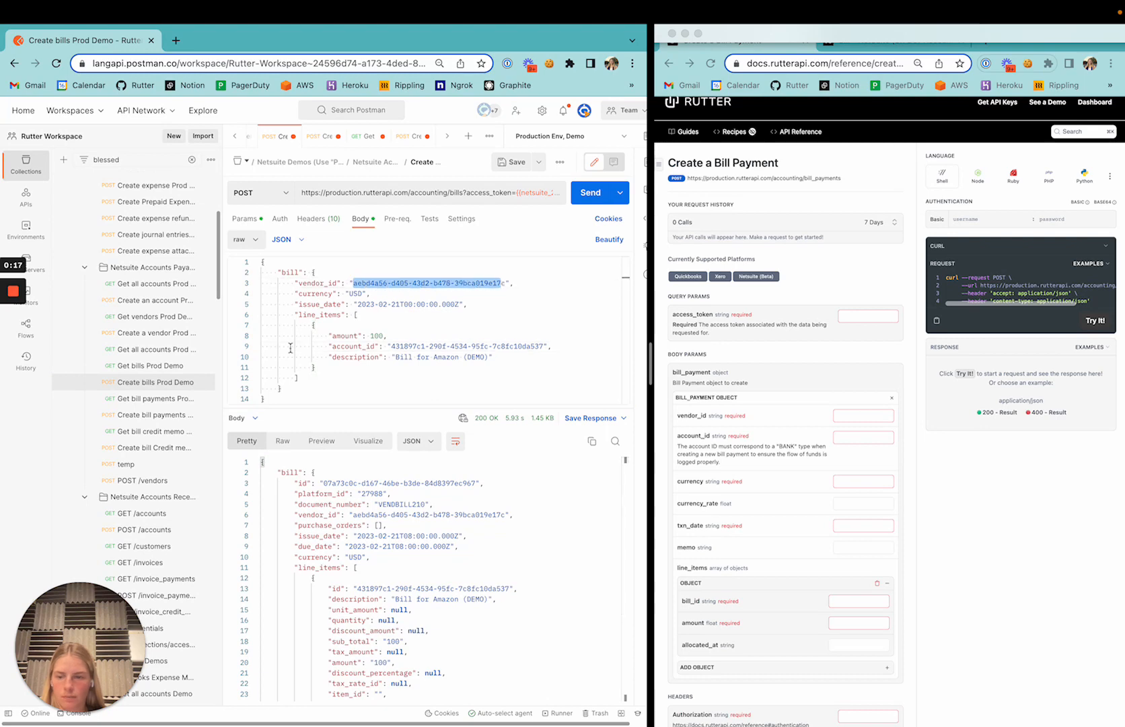
{"action": "mouse_move", "coordinate": [510, 285]}
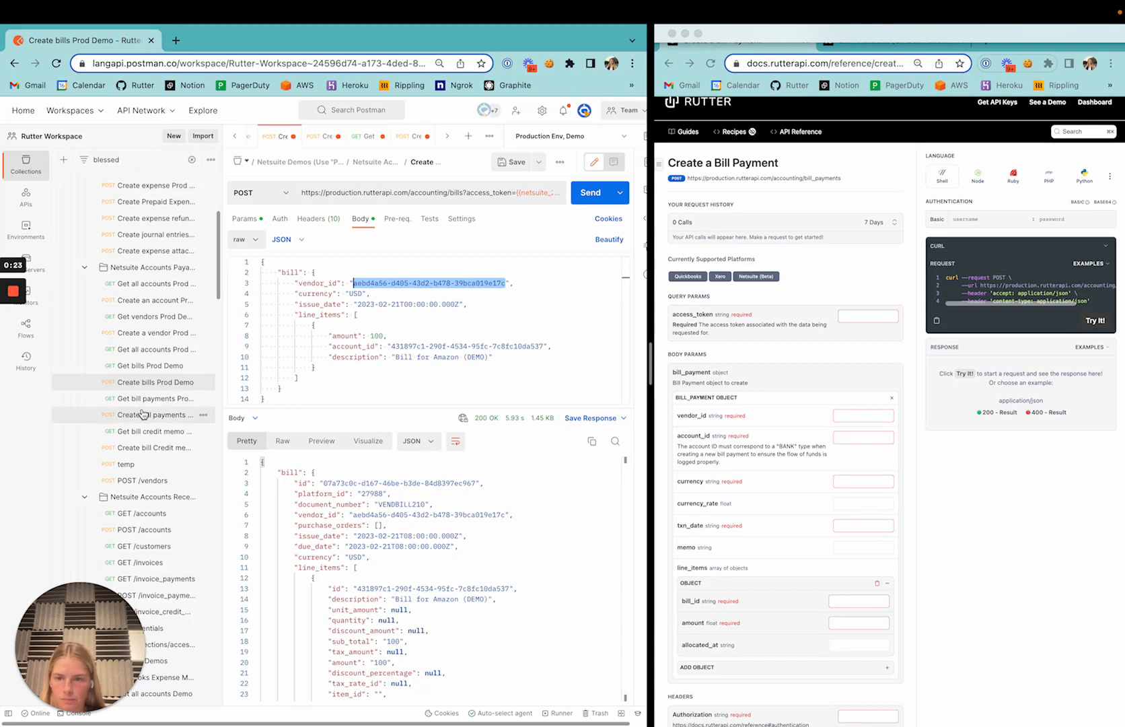
Step: Set the bill payment's vendor_id to aebd4a56-d405-43d2-b478-39bca019e17c from the earlier bill
{"action": "left_click", "coordinate": [148, 414]}
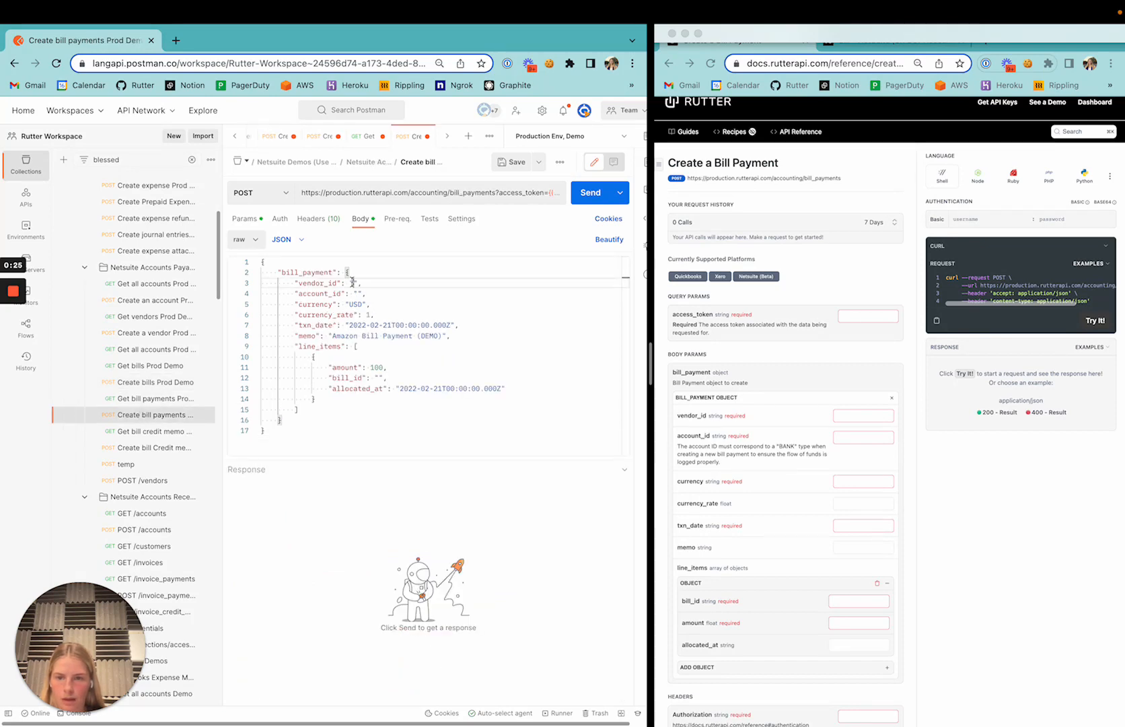
{"action": "type", "text": "aebd4a56-d405-43d2-b478-39bca019e17c"}
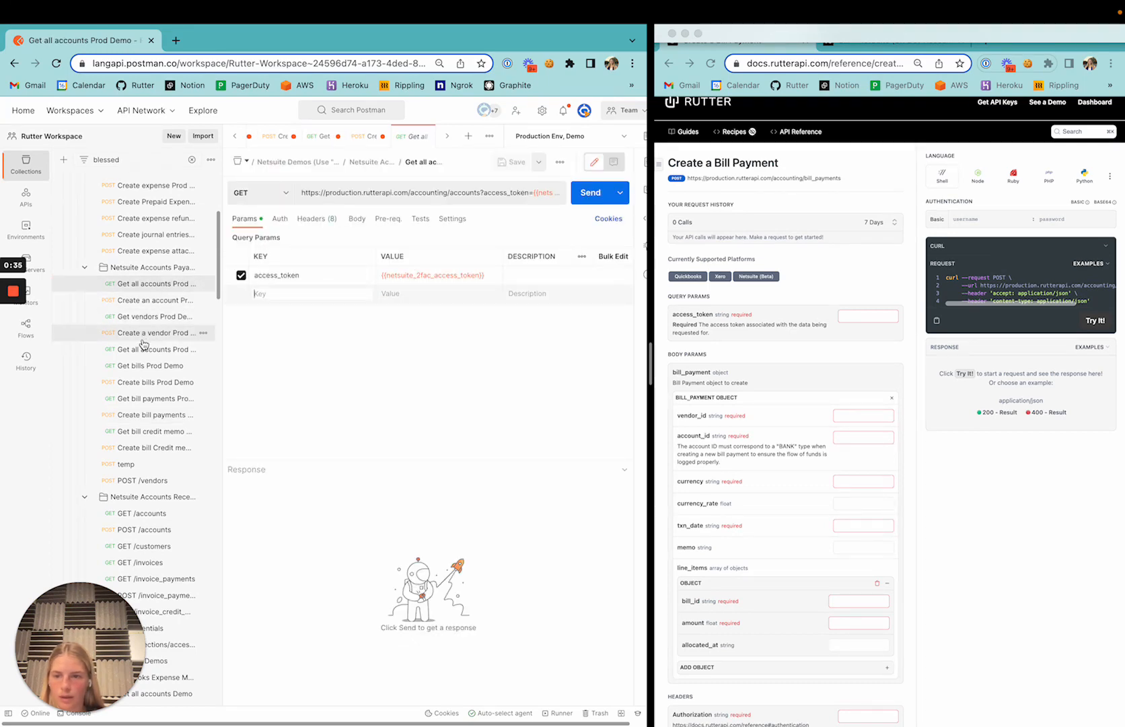
Step: Filter accounts by account_type=bank and set account_id to the first result, aadd7d62-a56a-4bf4-aa9a-fc76c0399f29
{"action": "left_click", "coordinate": [592, 192]}
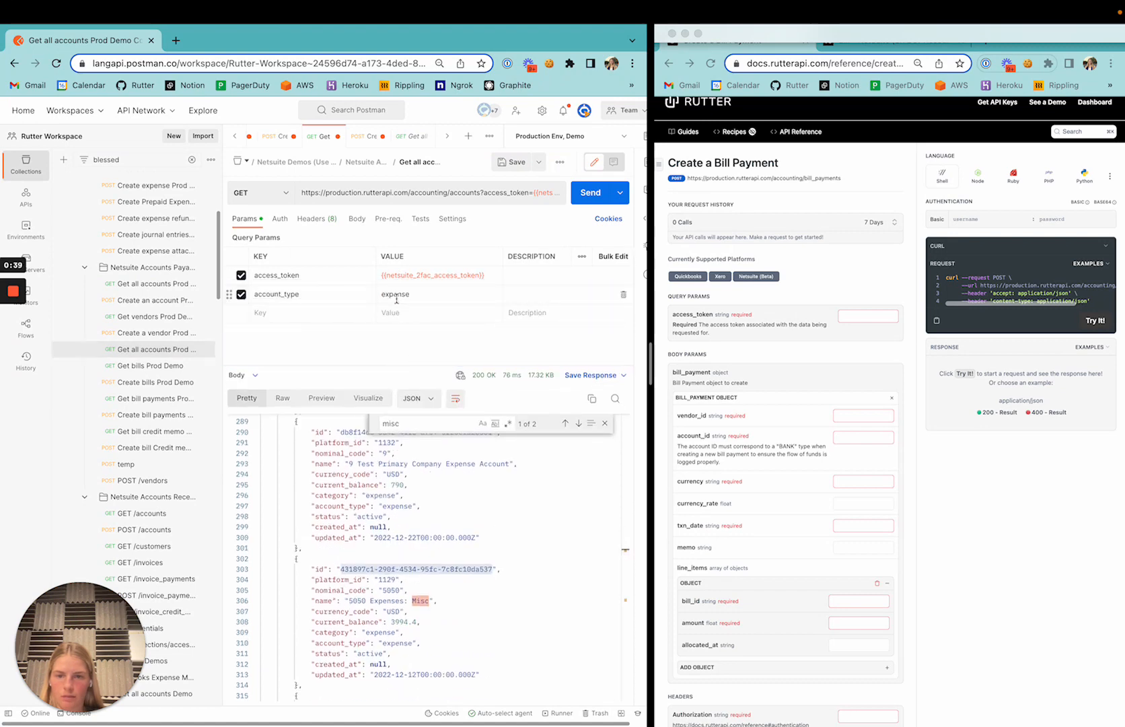
{"action": "type", "text": "bank"}
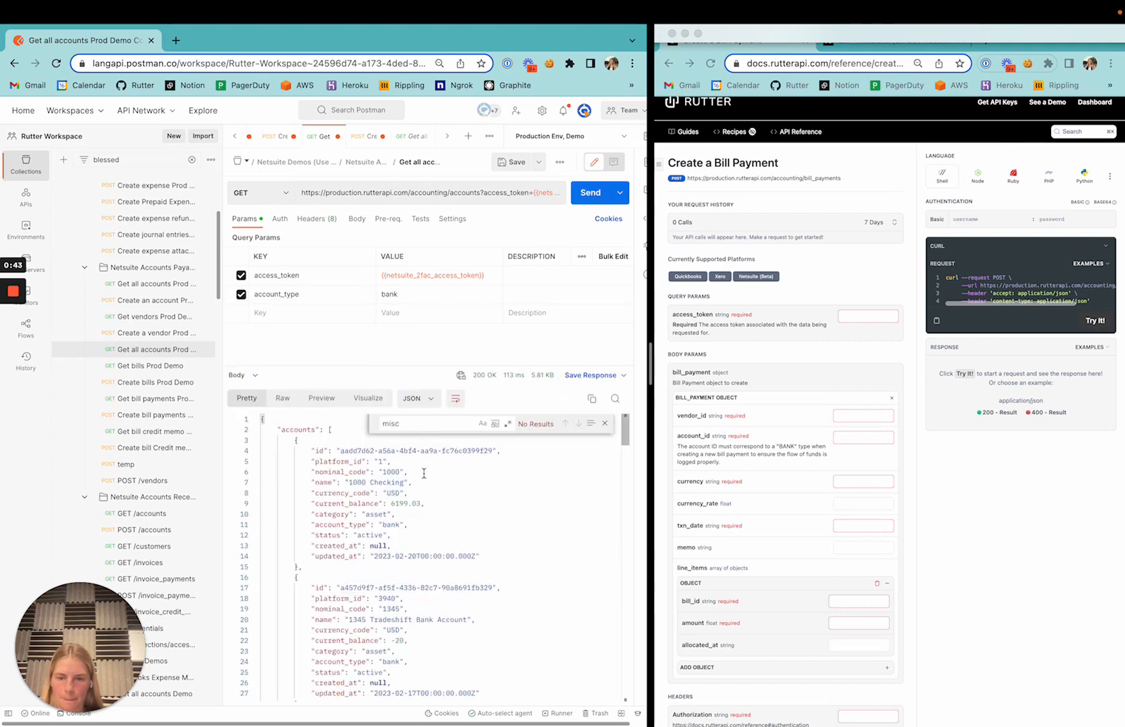
{"action": "left_click_drag", "start_coordinate": [347, 451], "coordinate": [467, 451]}
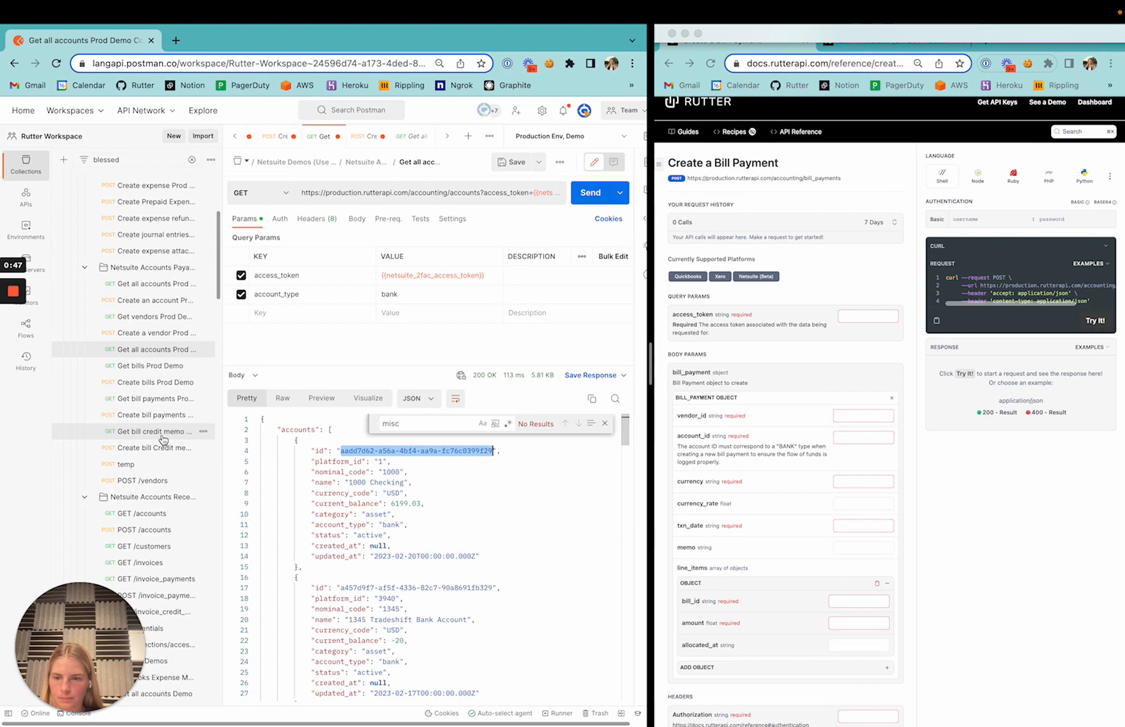
{"action": "left_click", "coordinate": [155, 414]}
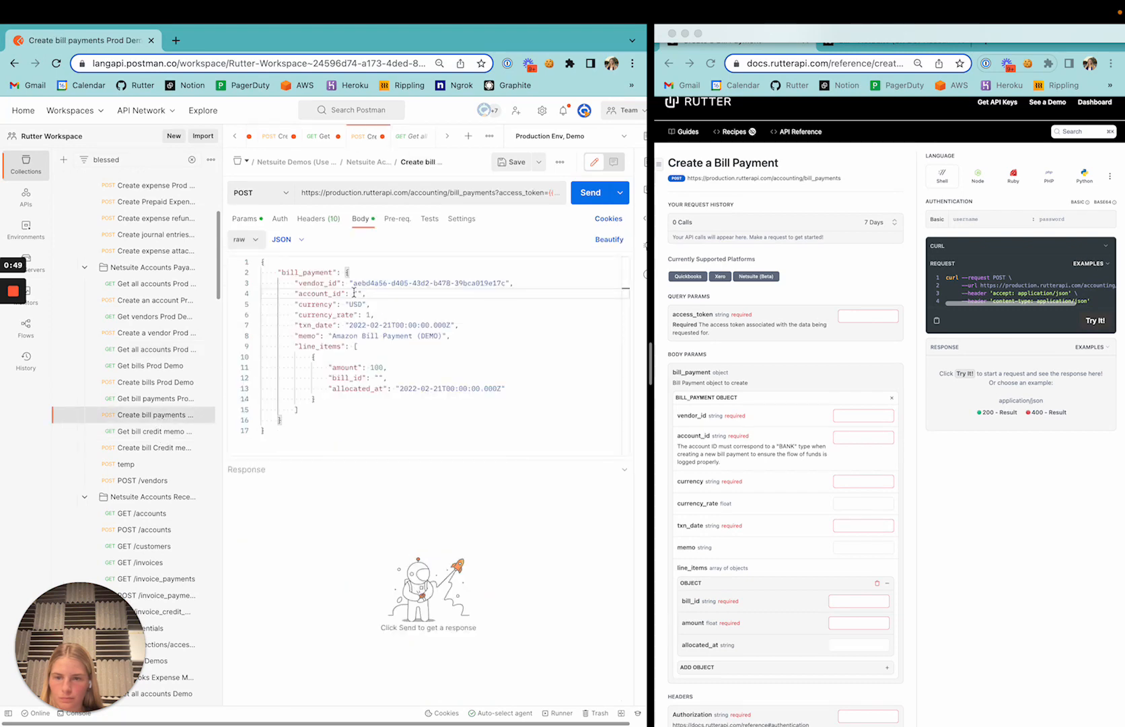
{"action": "type", "text": "aadd7d62-a56a-4bf4-aa9a-fc76c0399f29"}
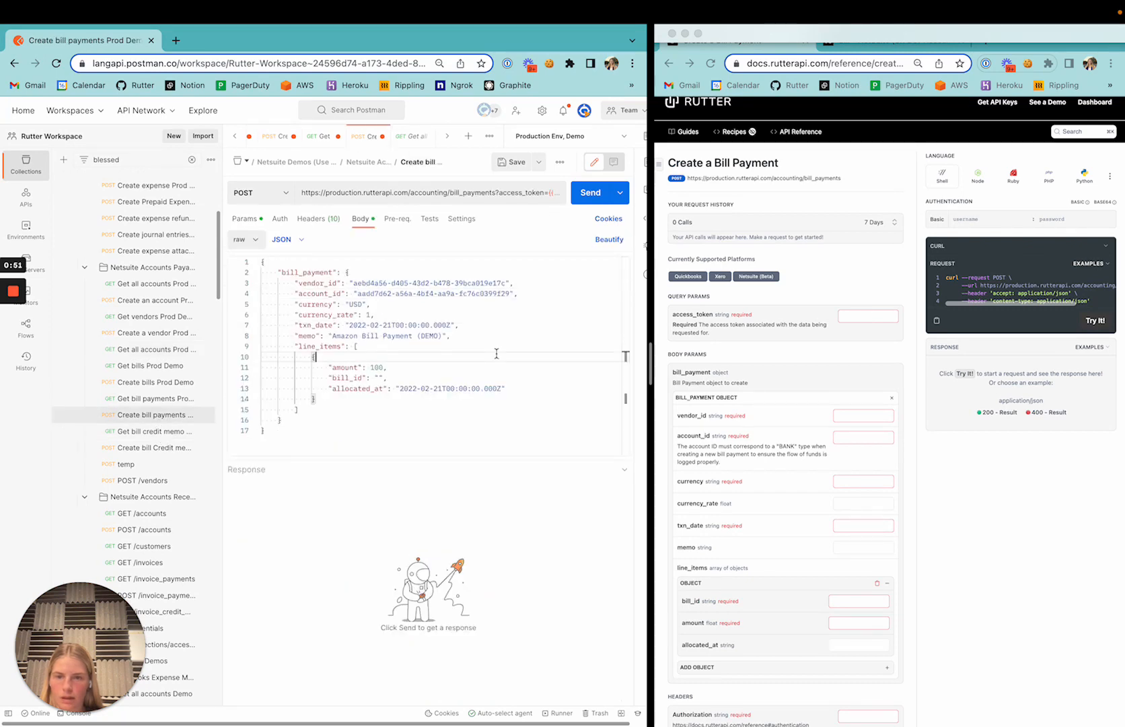
Step: Set bill_id to the created Amazon bill's id and send the request, getting a created payment back
{"action": "double_click", "coordinate": [348, 378]}
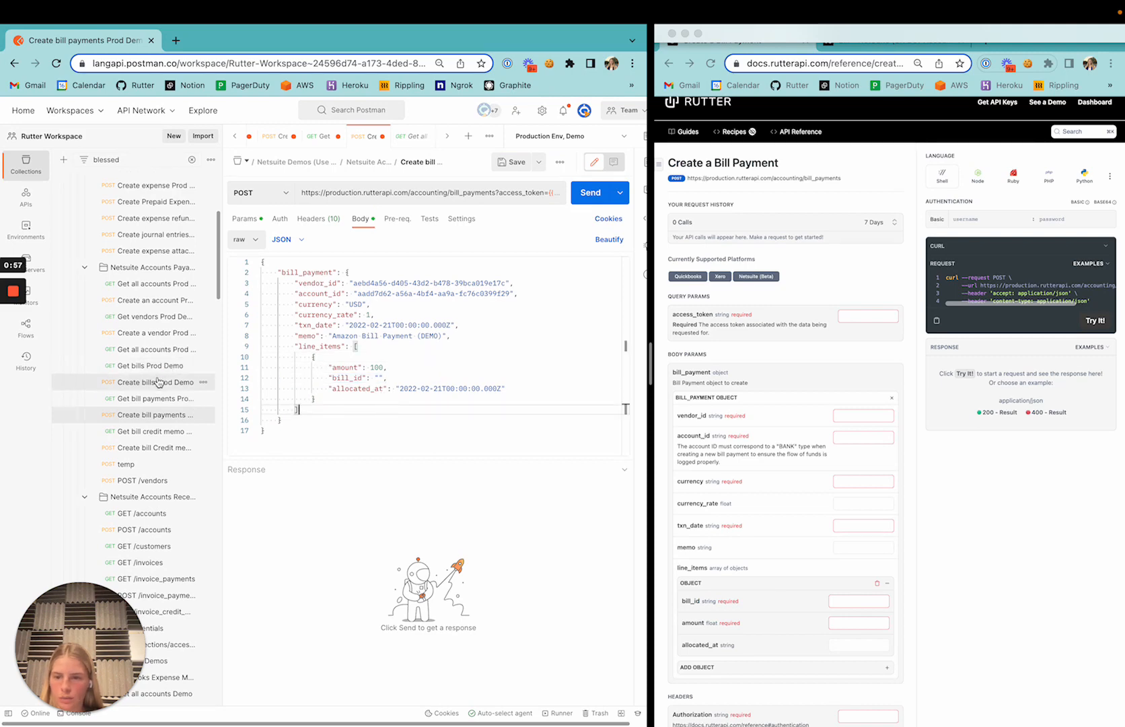
{"action": "left_click", "coordinate": [150, 415]}
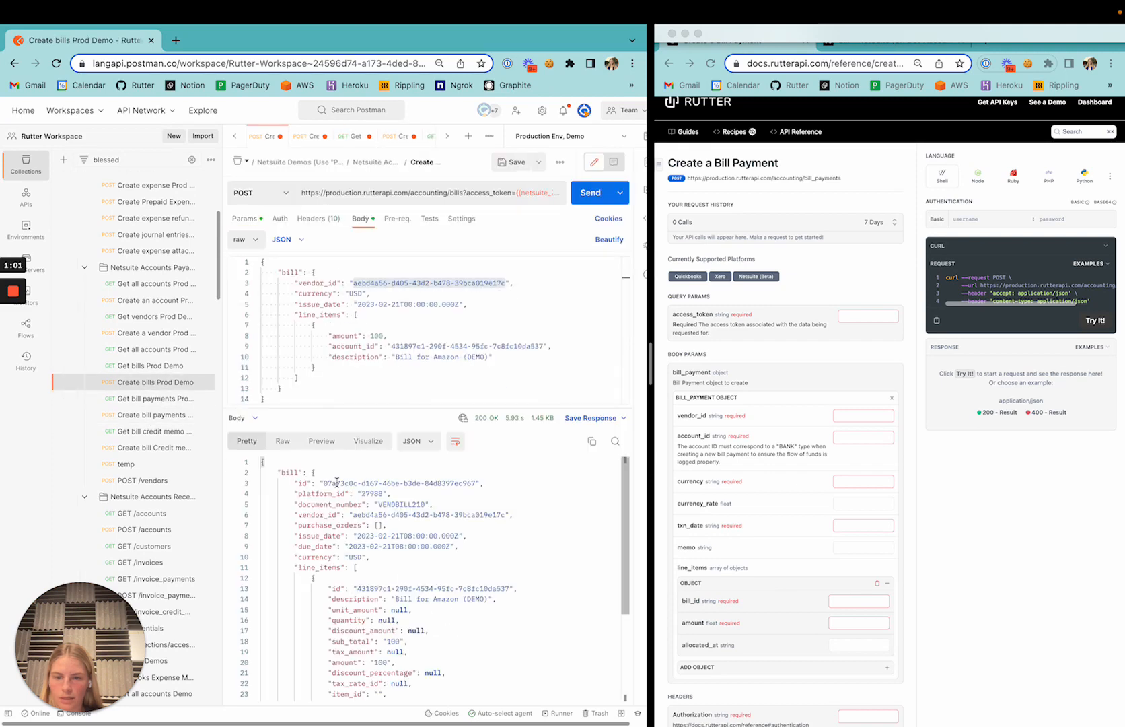
{"action": "double_click", "coordinate": [402, 483]}
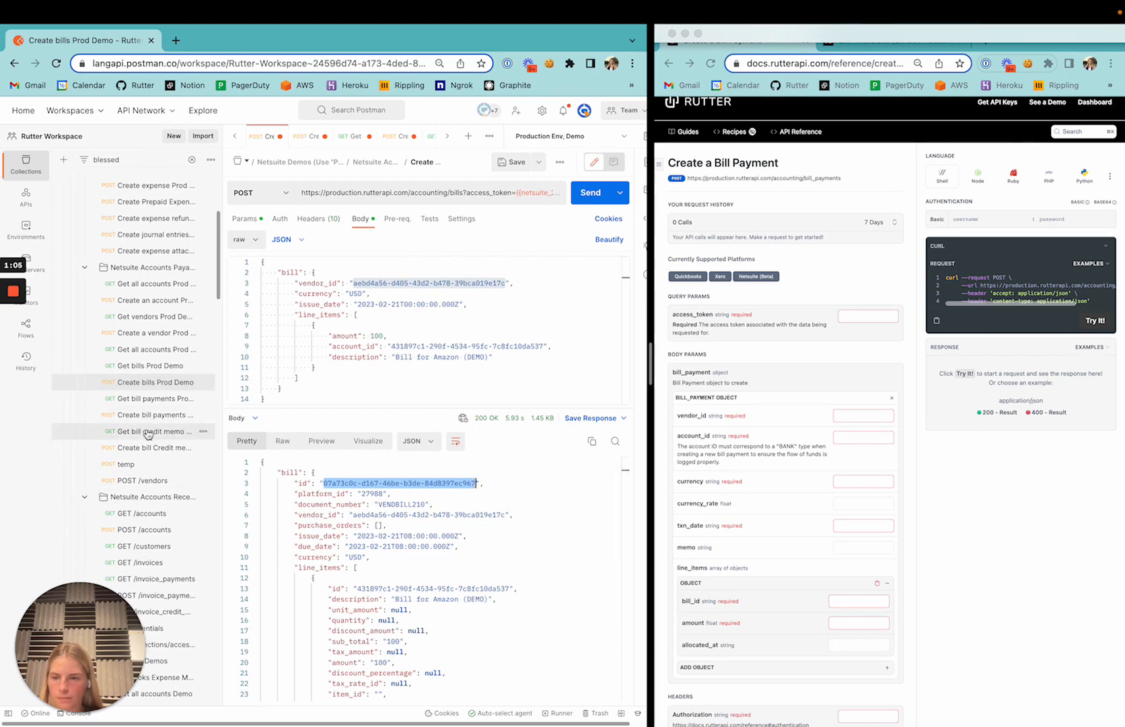
{"action": "left_click", "coordinate": [151, 398]}
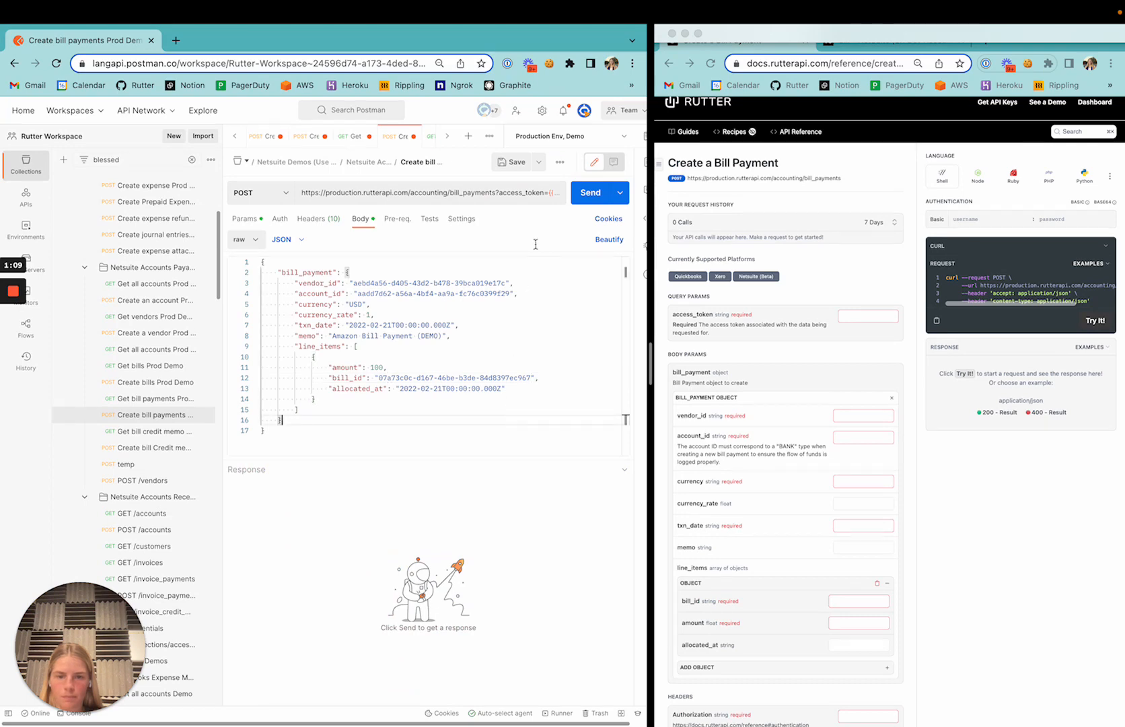
{"action": "left_click", "coordinate": [594, 192]}
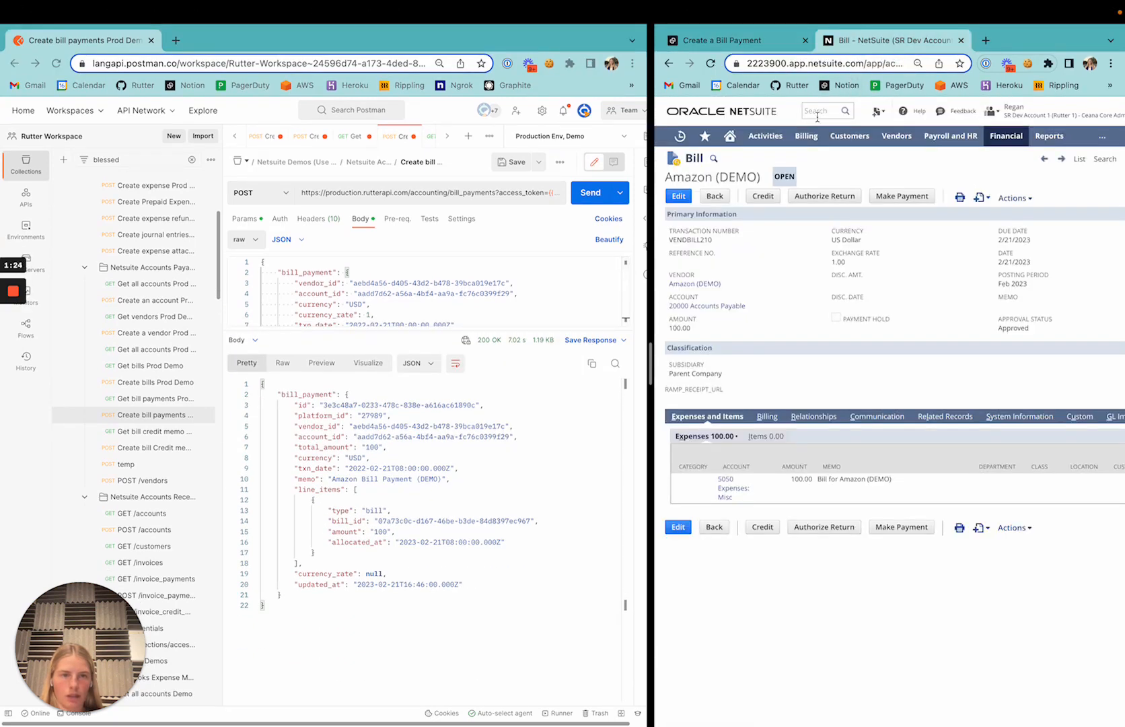
Step: Refresh the Amazon (DEMO) bill showing Paid in Full and open its linked Bill Payment from Related Records
{"action": "type", "text": "bill b"}
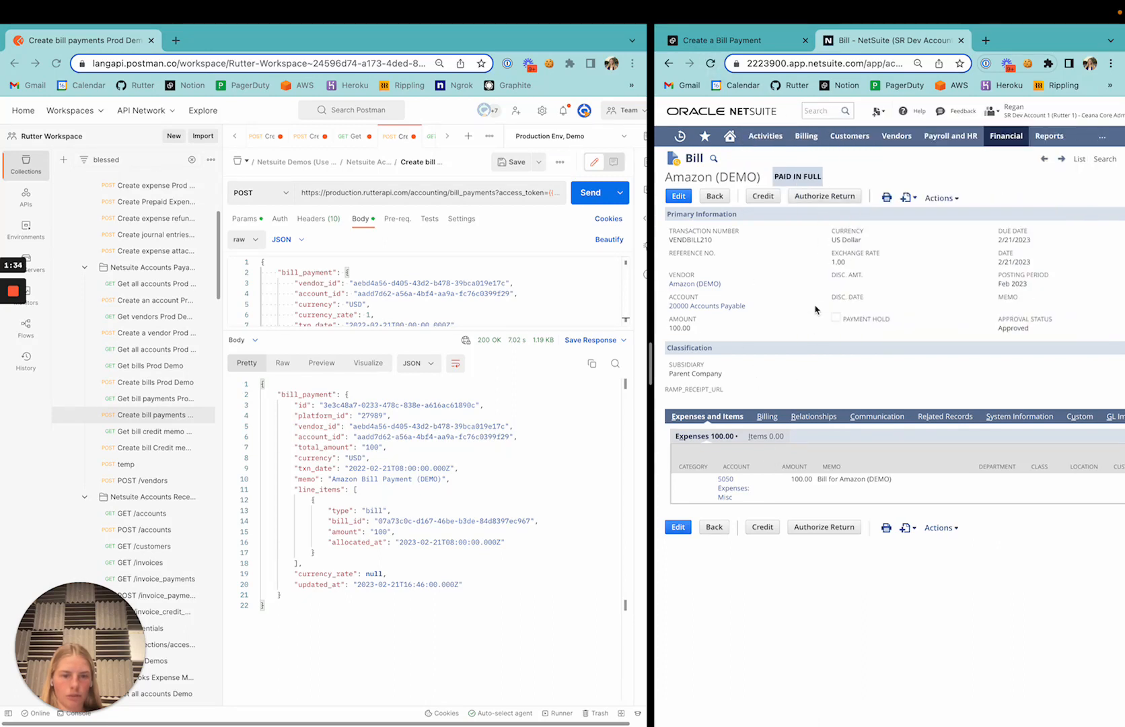
{"action": "left_click", "coordinate": [943, 415]}
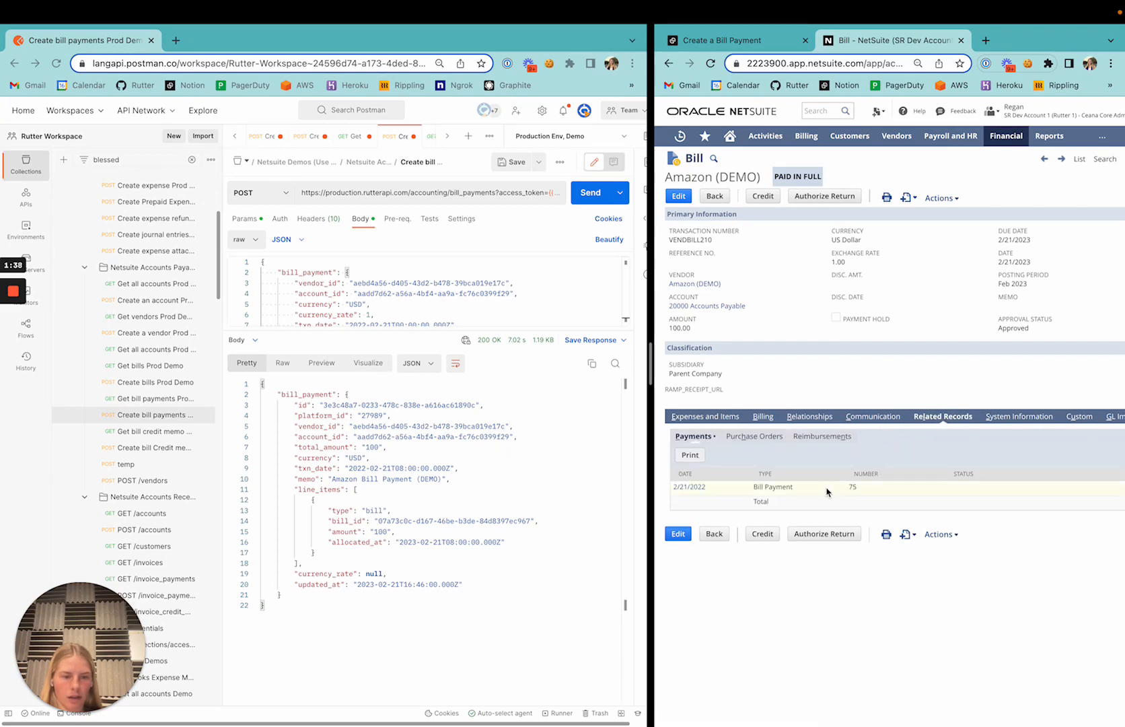
{"action": "mouse_move", "coordinate": [689, 487]}
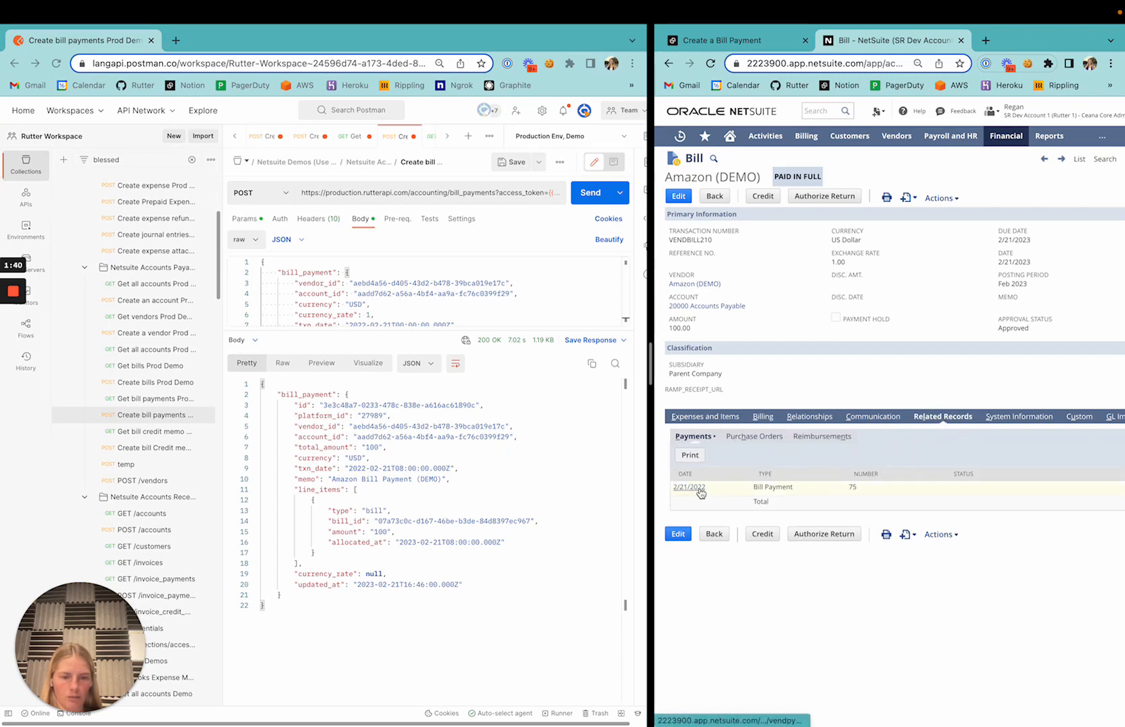
{"action": "left_click", "coordinate": [689, 488]}
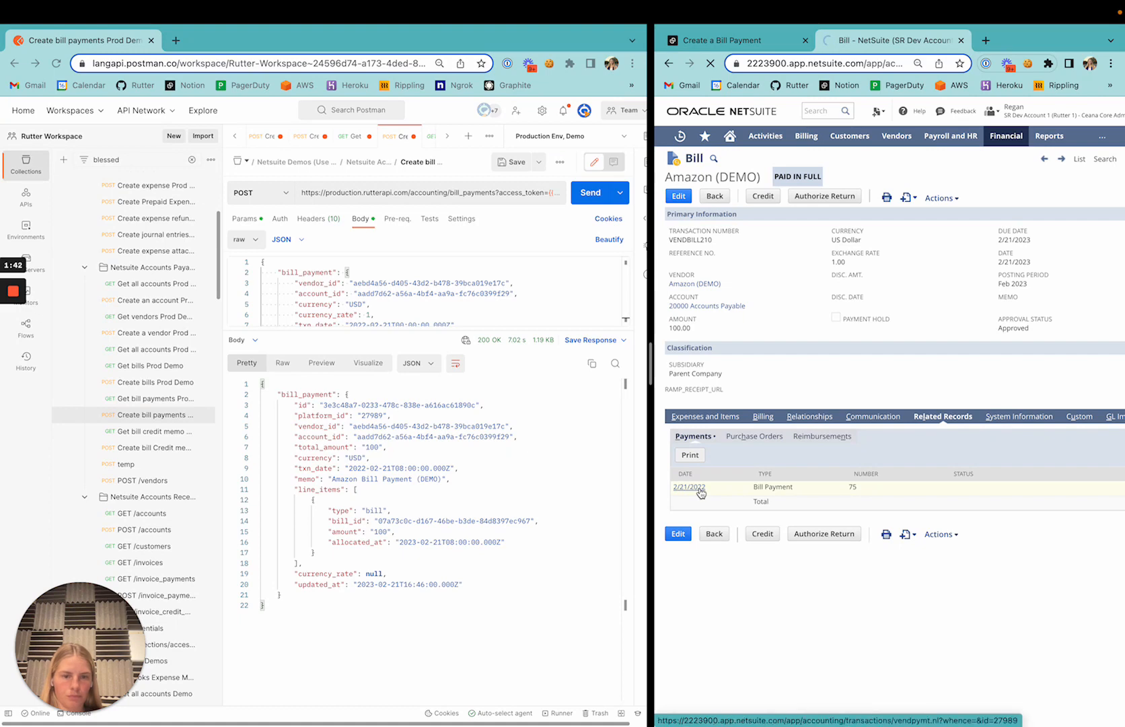
{"action": "left_click", "coordinate": [688, 487]}
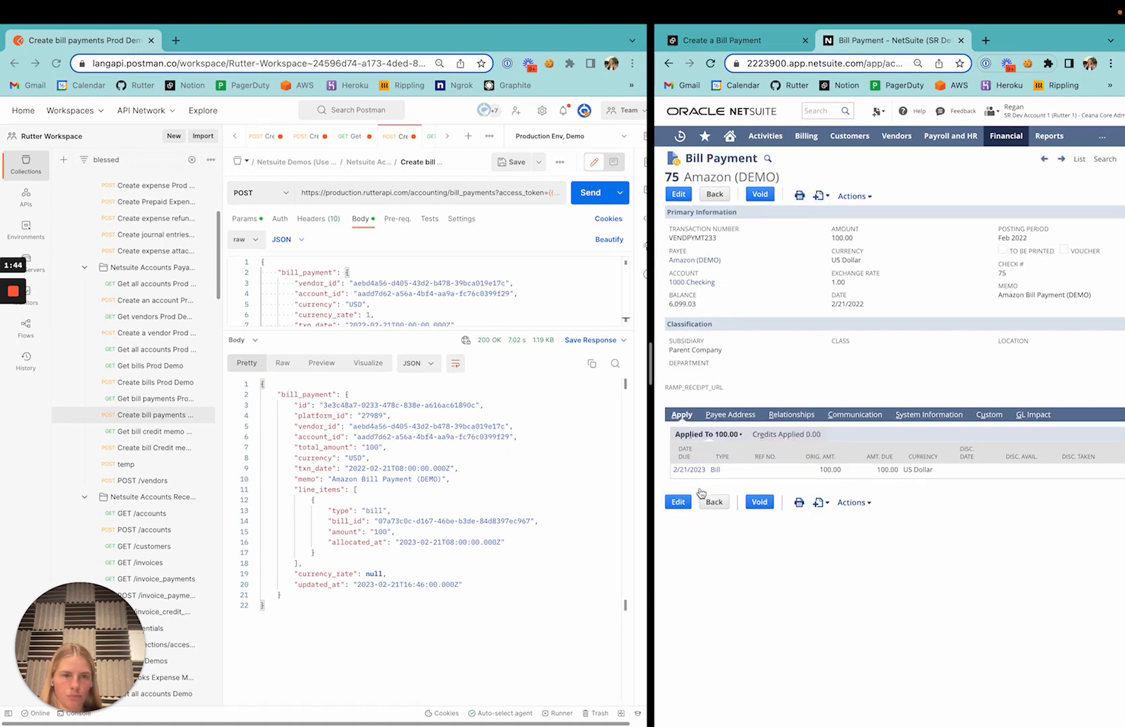